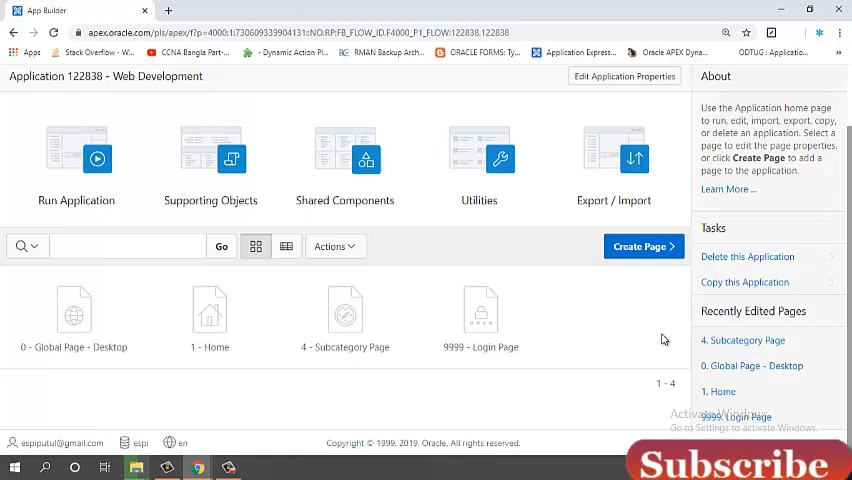
pyautogui.moveTo(478, 238)
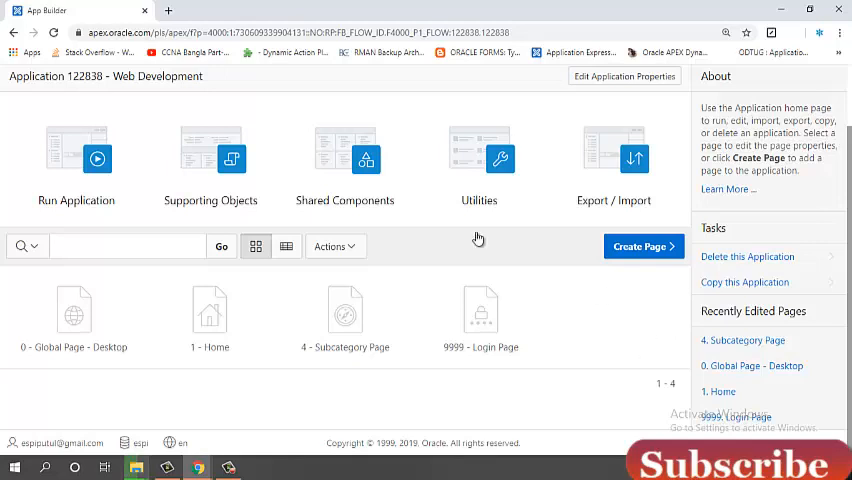
pyautogui.moveTo(344, 160)
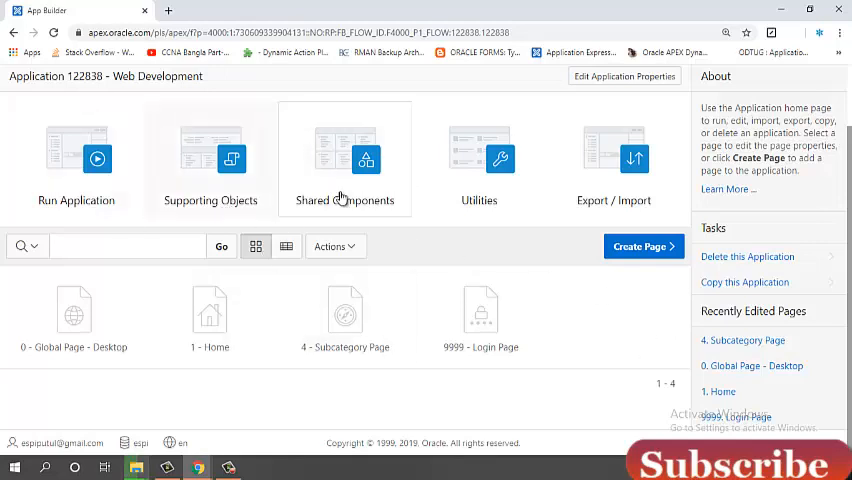
pyautogui.moveTo(483, 250)
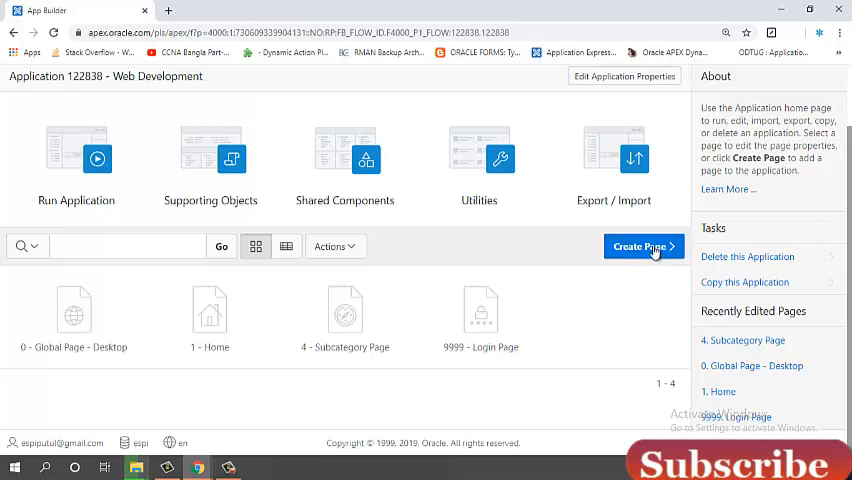
# Step: Start a new page of the Report with Form type
pyautogui.click(638, 246)
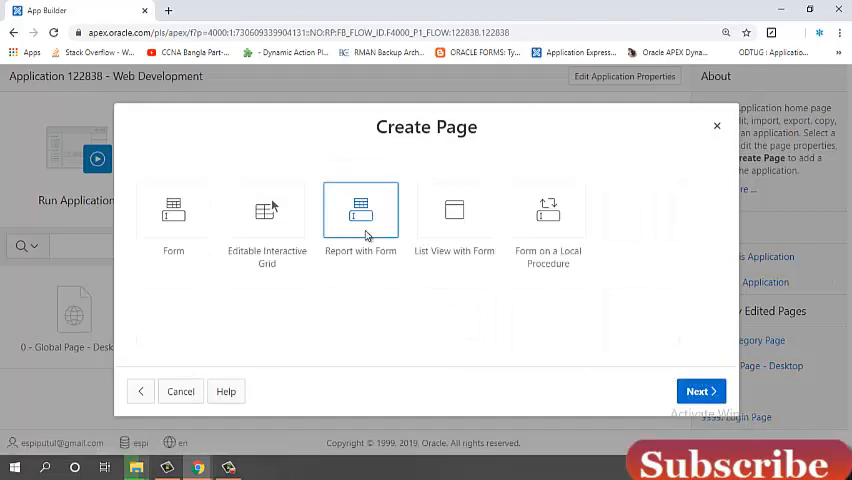
pyautogui.click(701, 391)
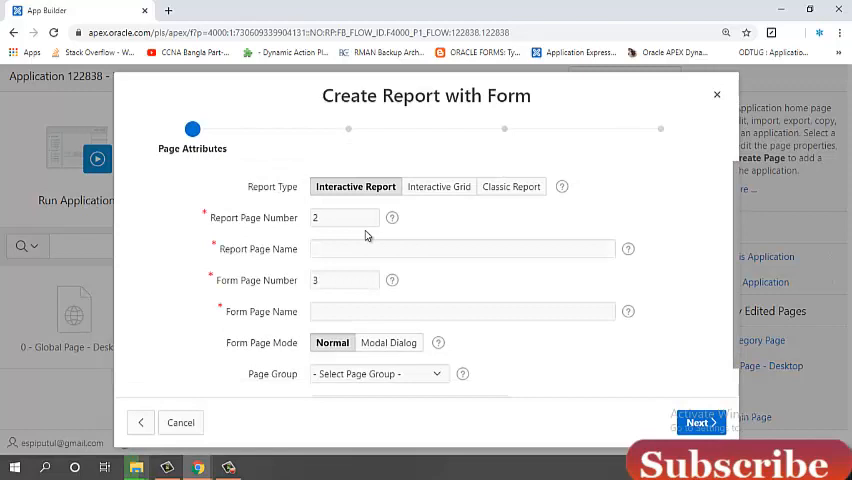
pyautogui.moveTo(256, 261)
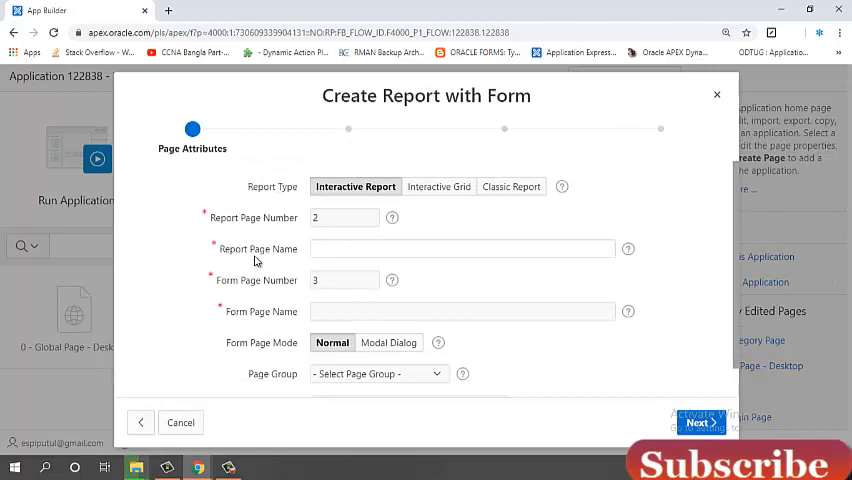
# Step: Name the report page 'Course Report' and the form page 'Courses Form'
pyautogui.click(462, 248)
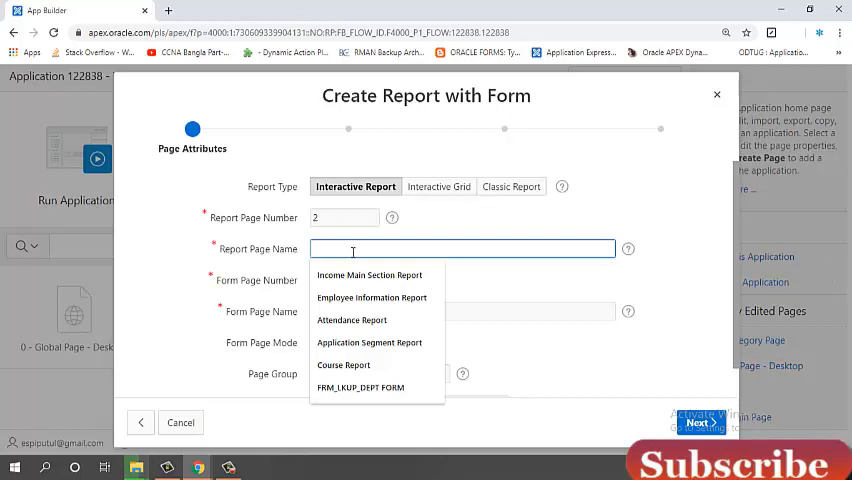
pyautogui.write('c')
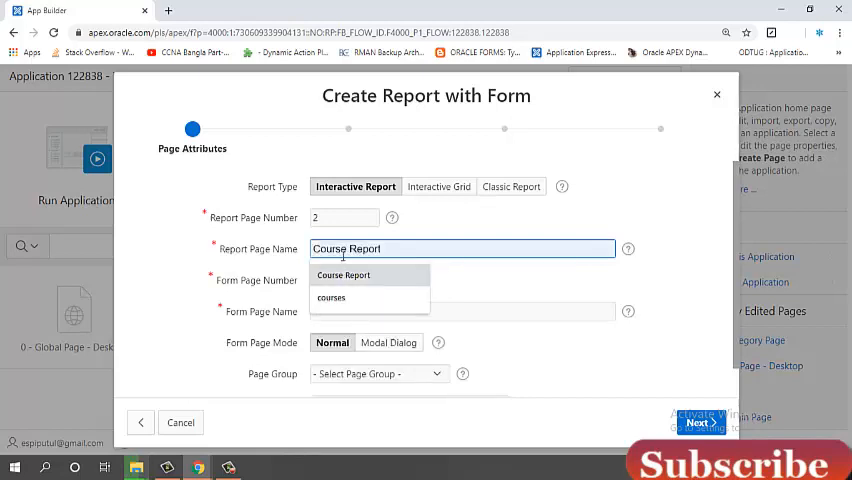
pyautogui.click(462, 311)
pyautogui.write('Courses Form')
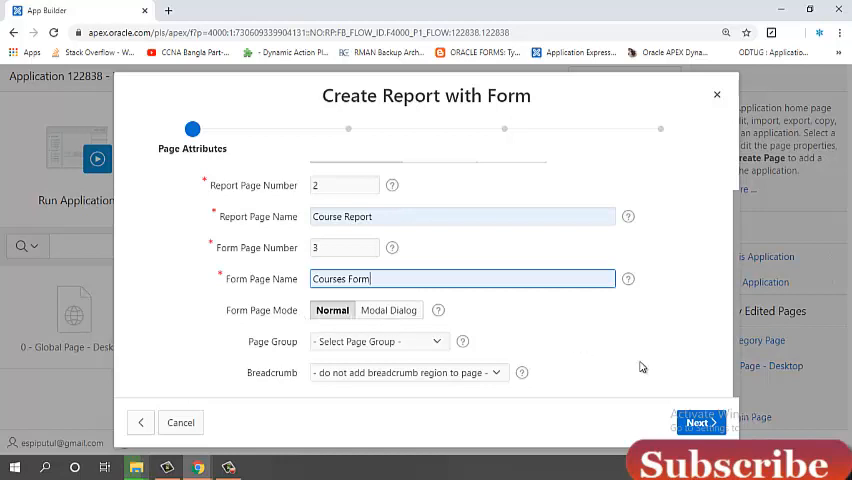
pyautogui.click(698, 422)
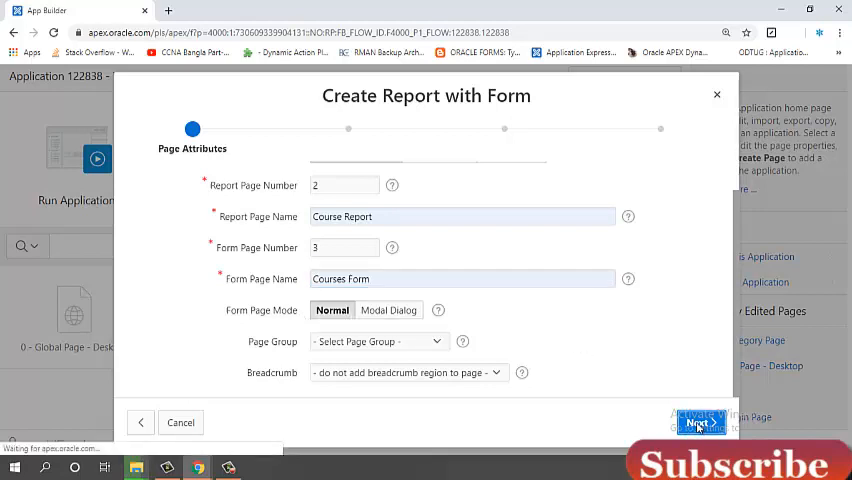
pyautogui.click(700, 422)
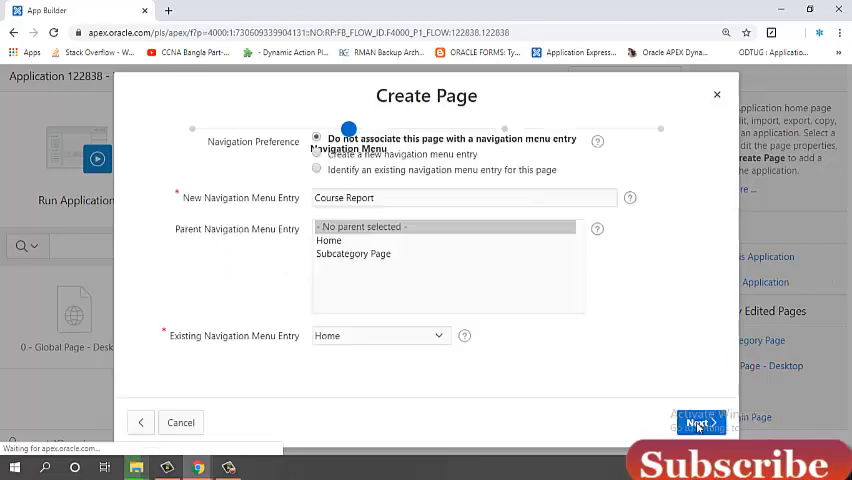
# Step: Add a new 'Course Report' navigation menu entry with no parent entry
pyautogui.click(700, 422)
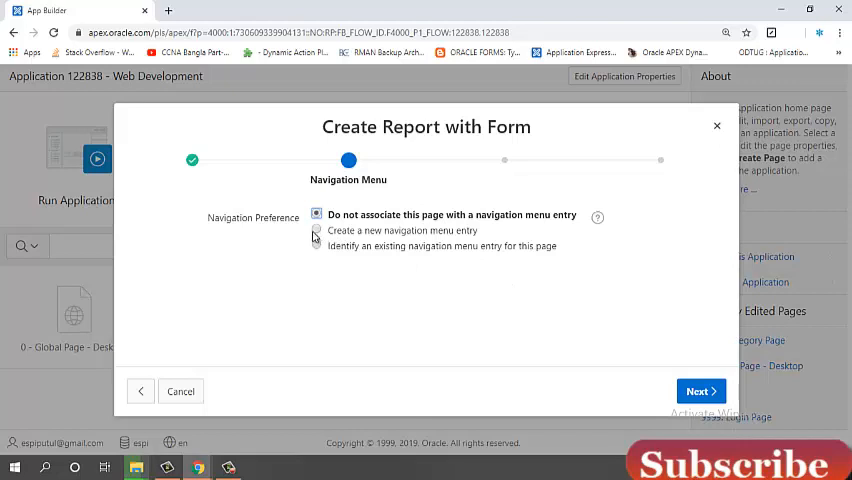
pyautogui.moveTo(316, 235)
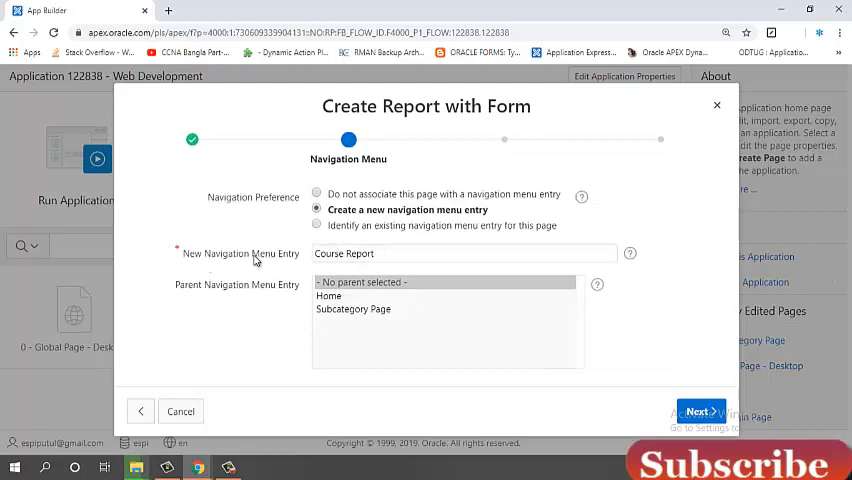
pyautogui.click(463, 253)
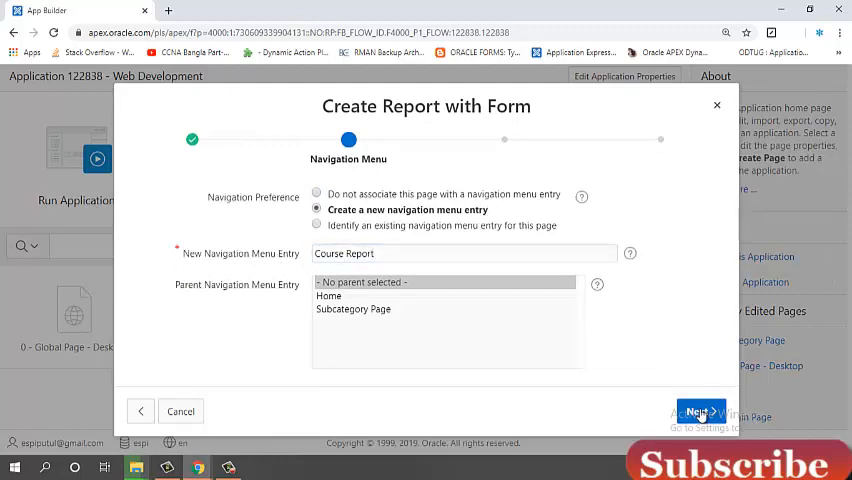
pyautogui.click(698, 411)
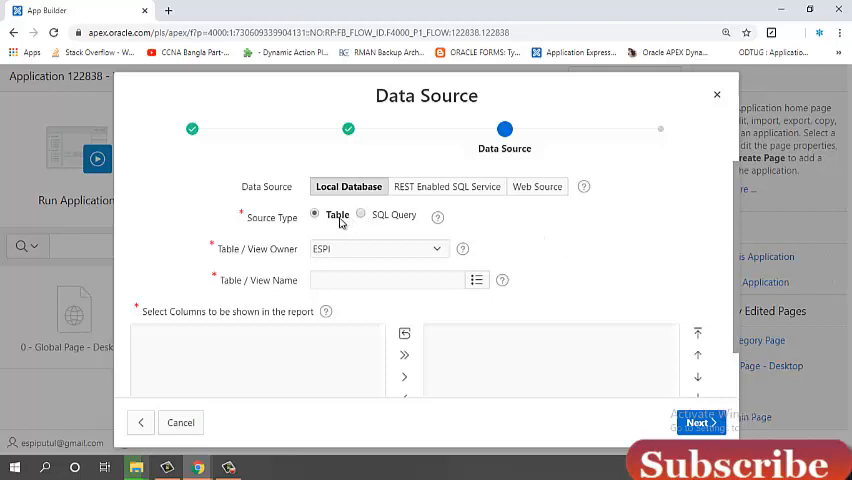
pyautogui.moveTo(241, 270)
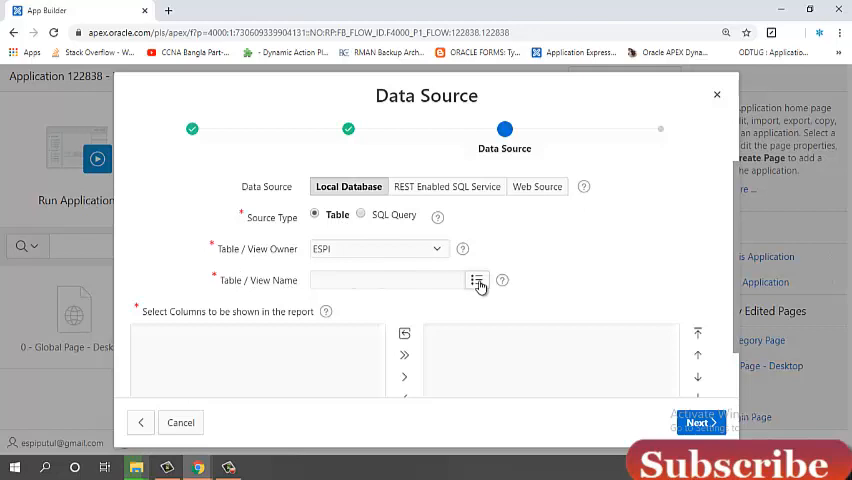
# Step: Use the COURSE table, with all its columns, as the report data source
pyautogui.click(478, 280)
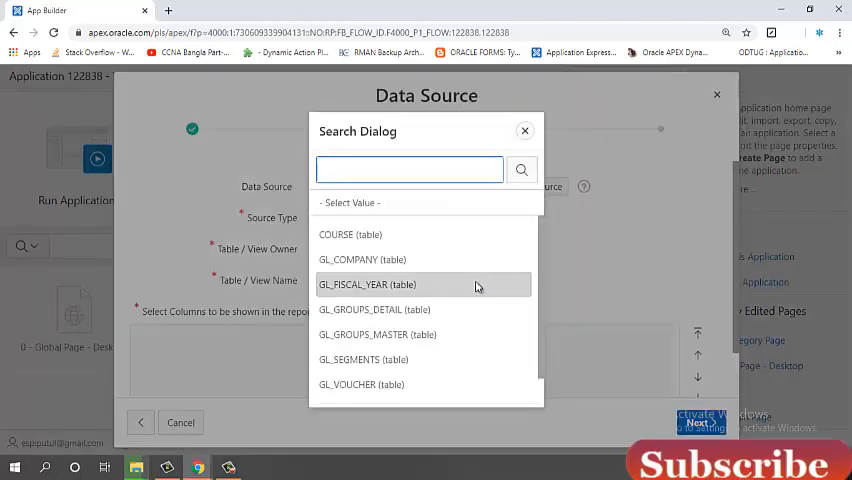
pyautogui.click(350, 234)
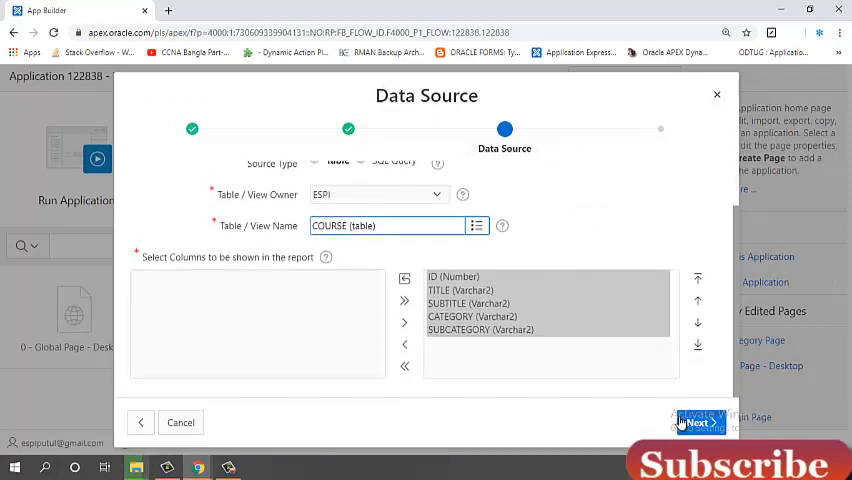
pyautogui.click(698, 422)
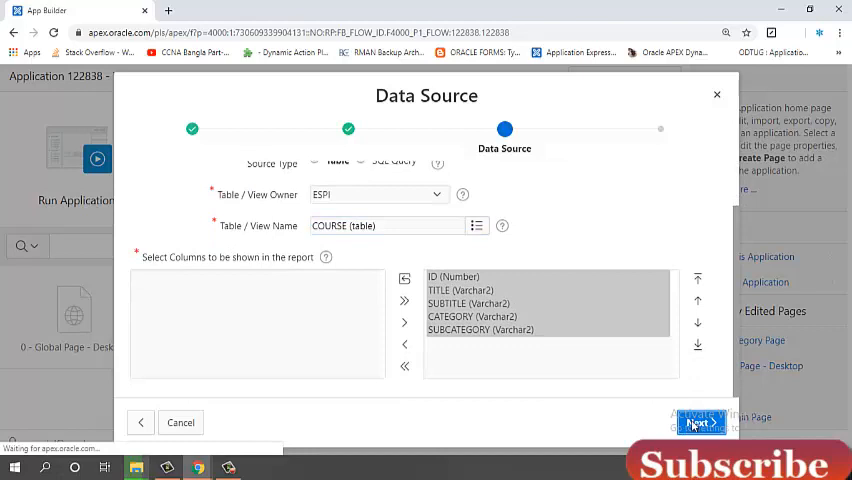
pyautogui.click(700, 422)
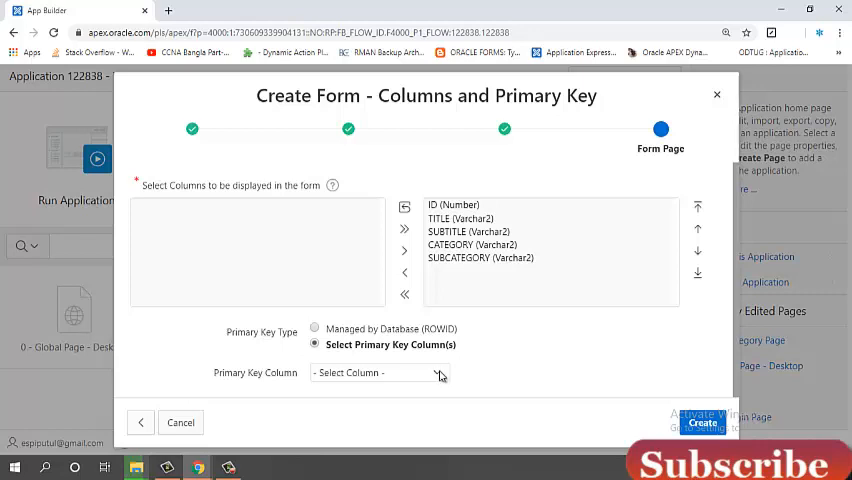
# Step: Set ID as the form's primary key column and create both pages
pyautogui.click(378, 372)
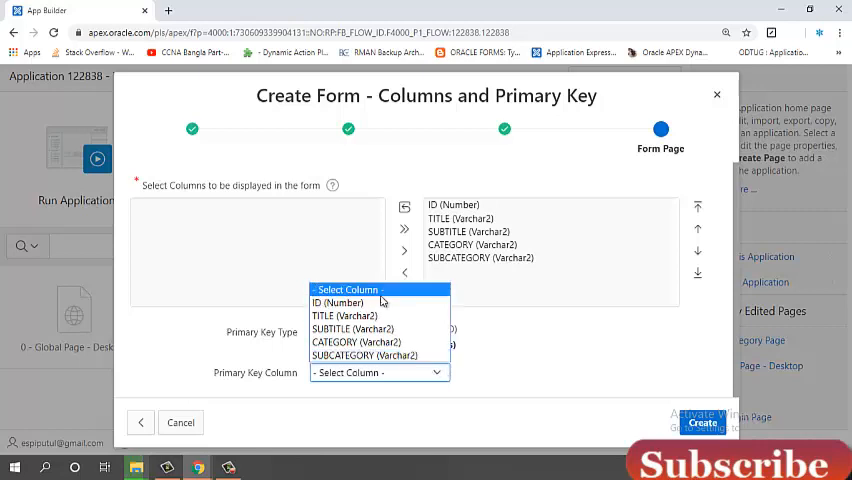
pyautogui.click(340, 302)
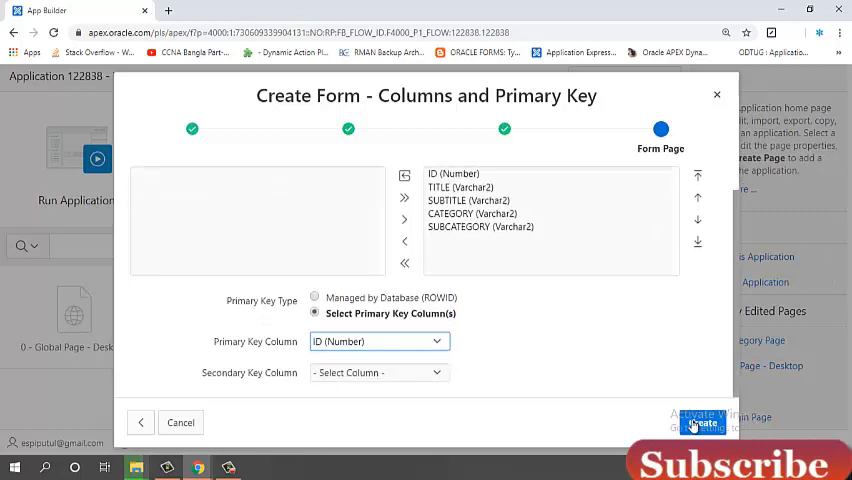
pyautogui.click(702, 422)
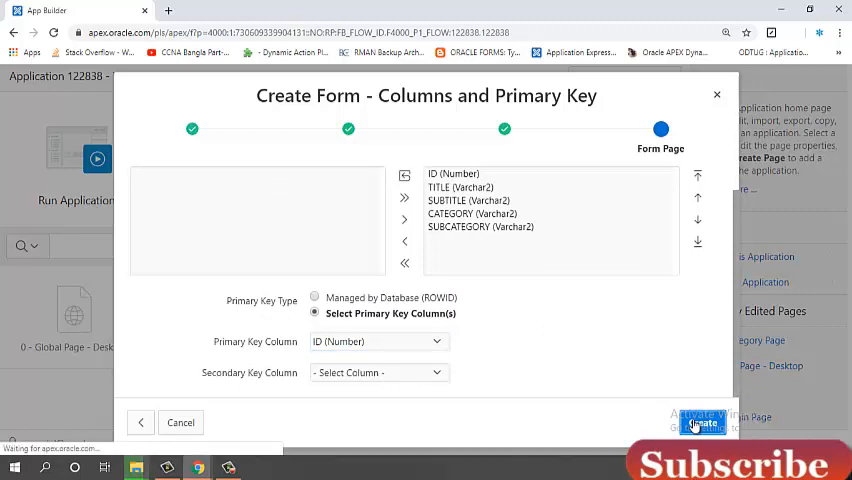
pyautogui.click(702, 423)
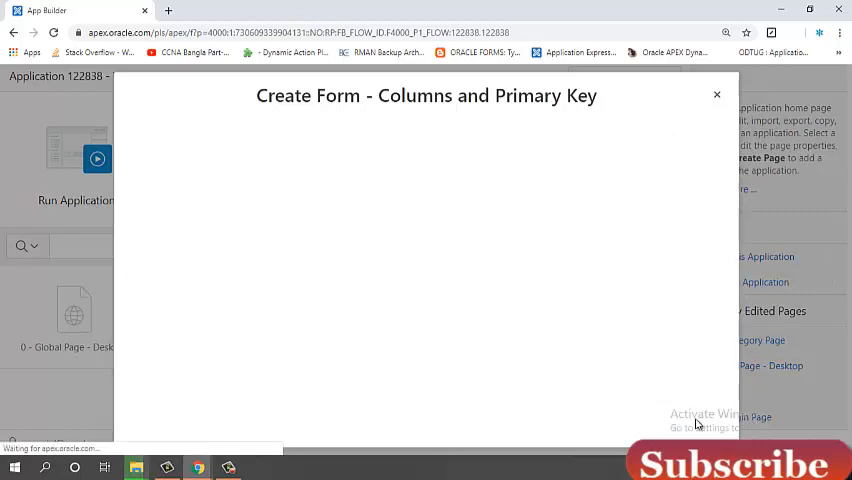
pyautogui.click(716, 94)
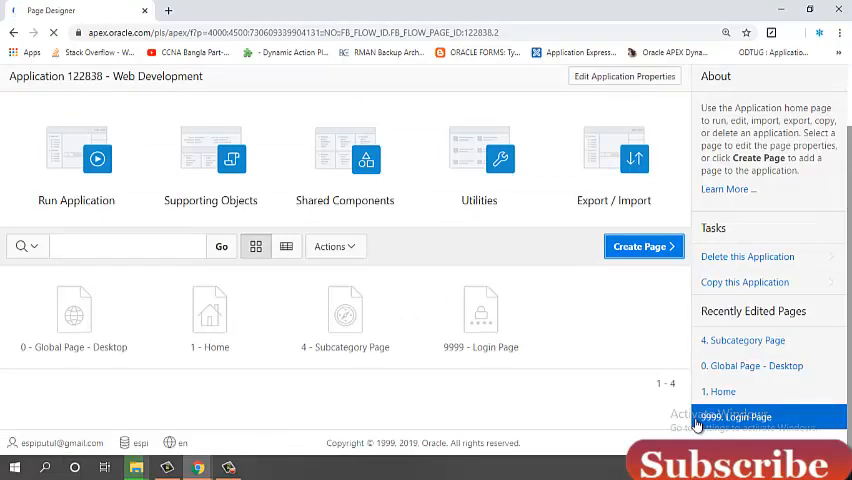
# Step: Open page 2, Course Report, in Page Designer and run it
pyautogui.click(738, 416)
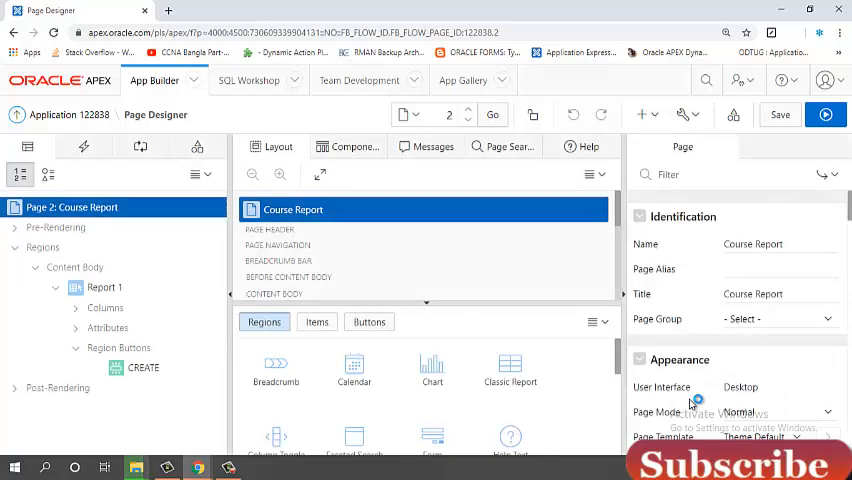
pyautogui.click(825, 114)
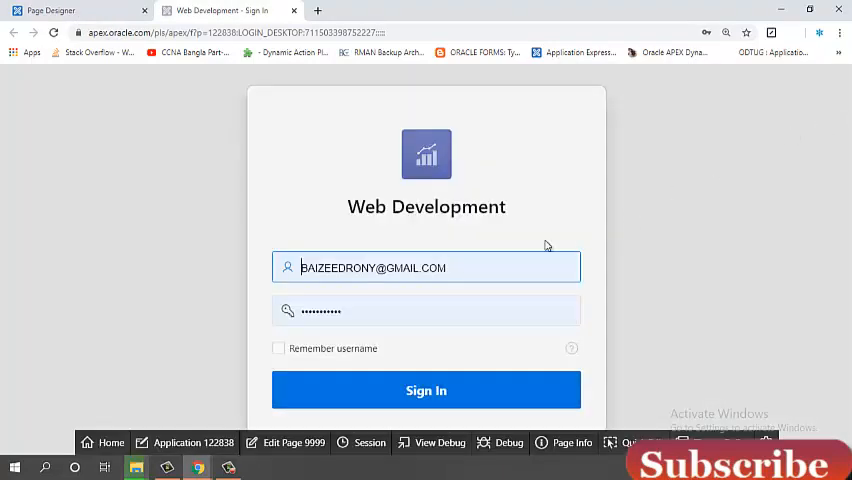
# Step: Sign in with the corrected username and password, then view Course Report listing Oracle Apex
pyautogui.click(426, 267)
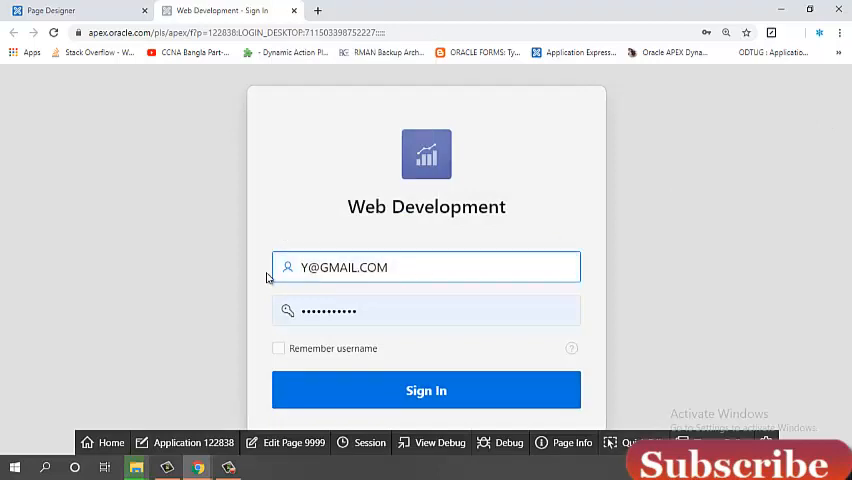
pyautogui.press('Backspace')
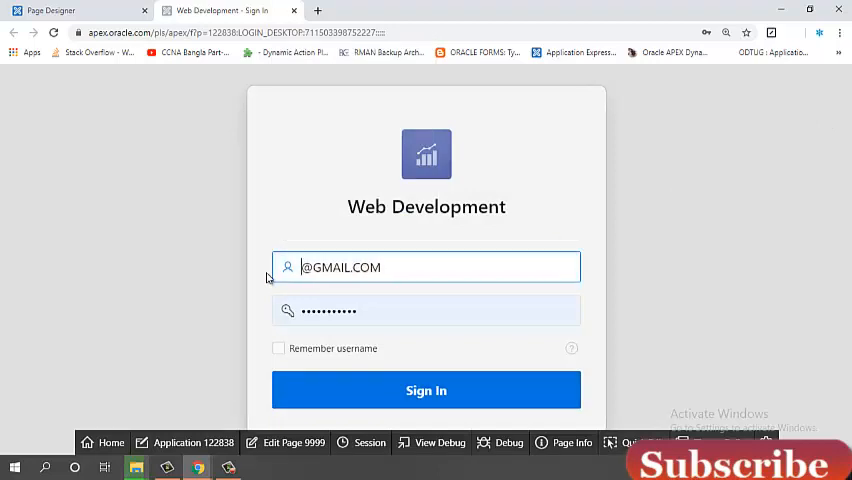
pyautogui.write('ESPIPUTUL')
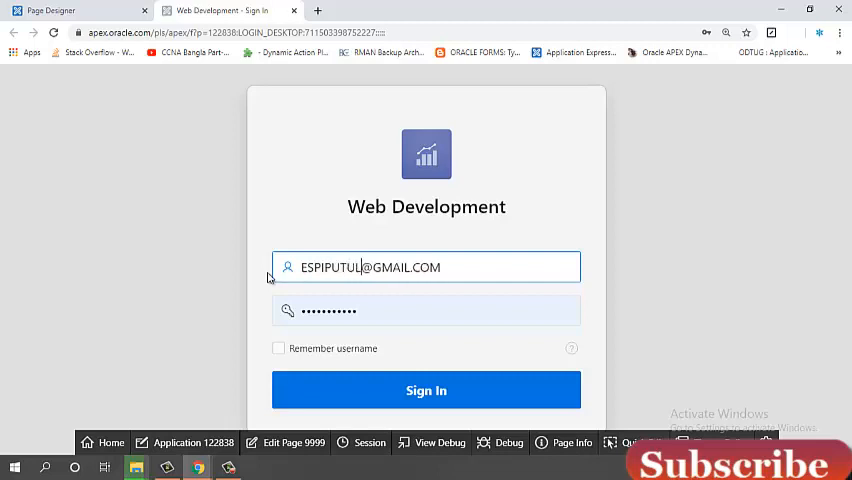
pyautogui.click(426, 310)
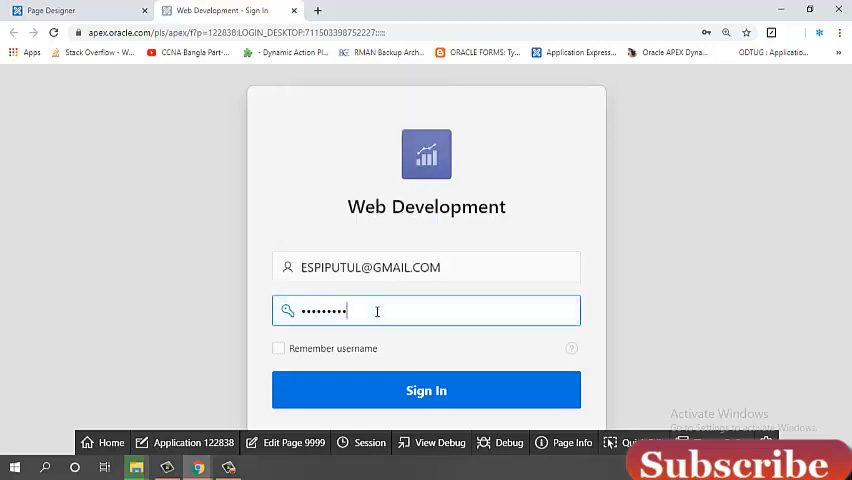
pyautogui.write('•')
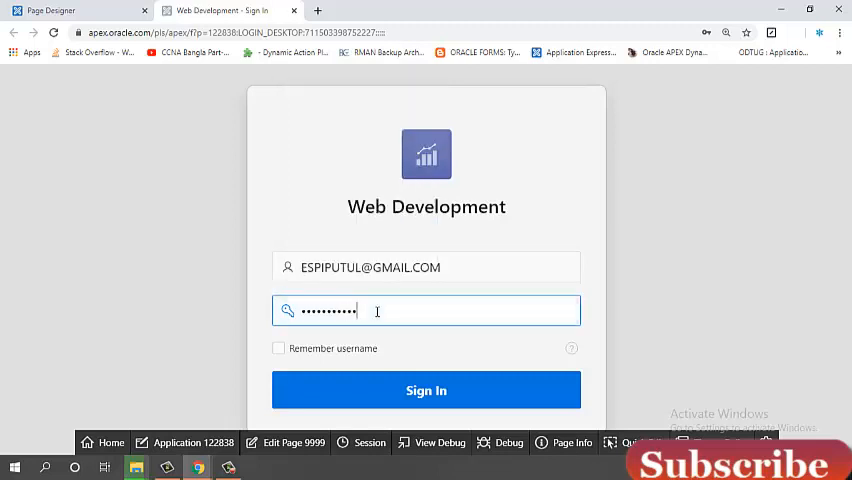
pyautogui.moveTo(426, 390)
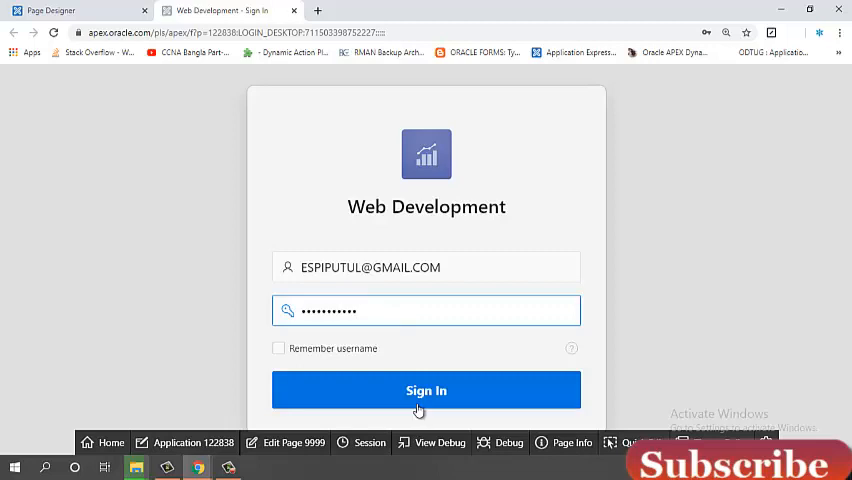
pyautogui.click(425, 390)
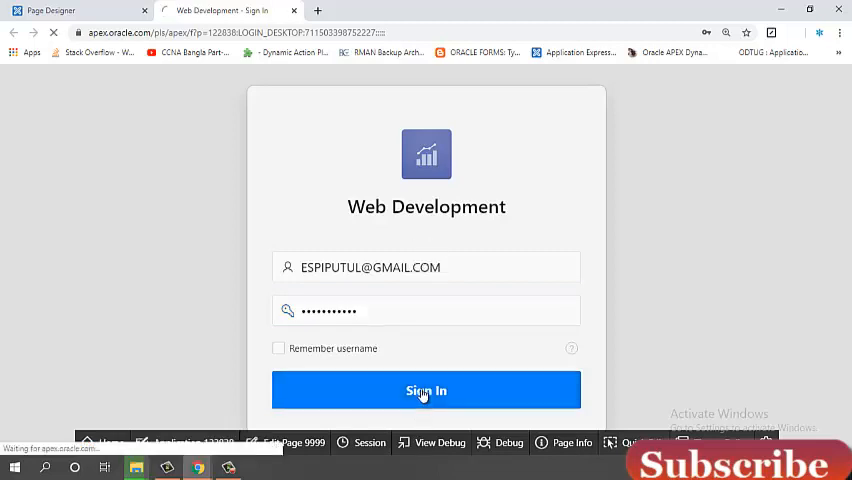
pyautogui.click(426, 390)
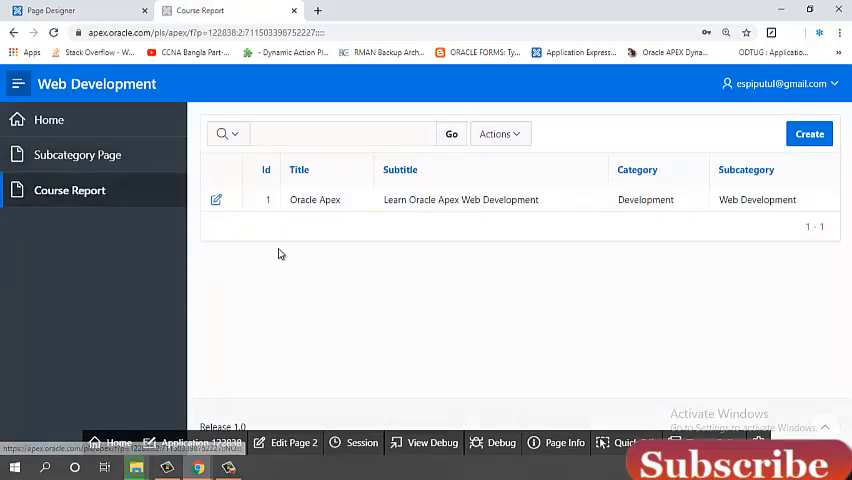
pyautogui.click(70, 190)
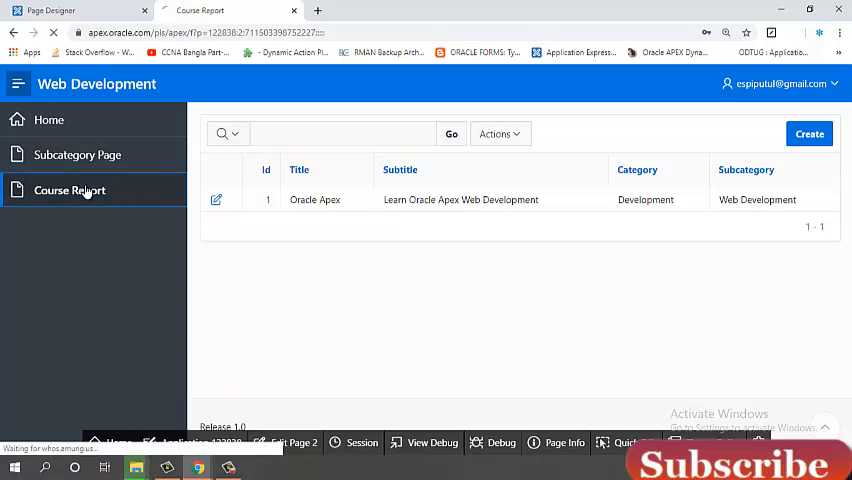
pyautogui.click(70, 190)
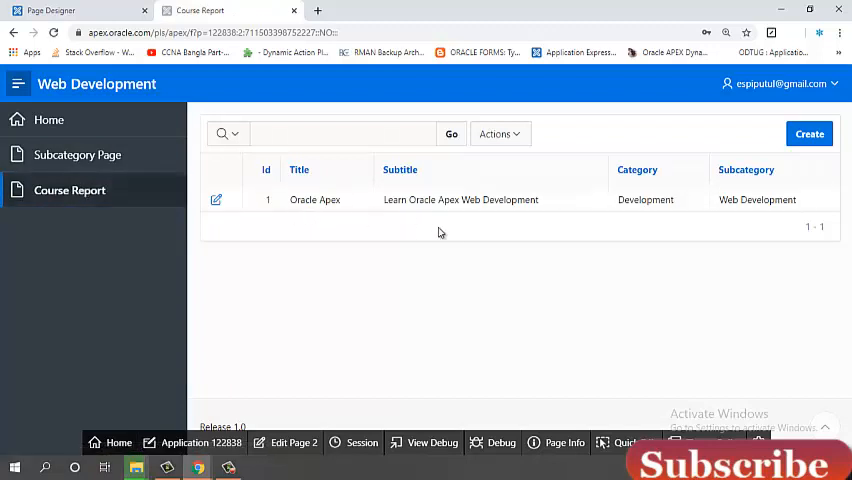
pyautogui.moveTo(341, 224)
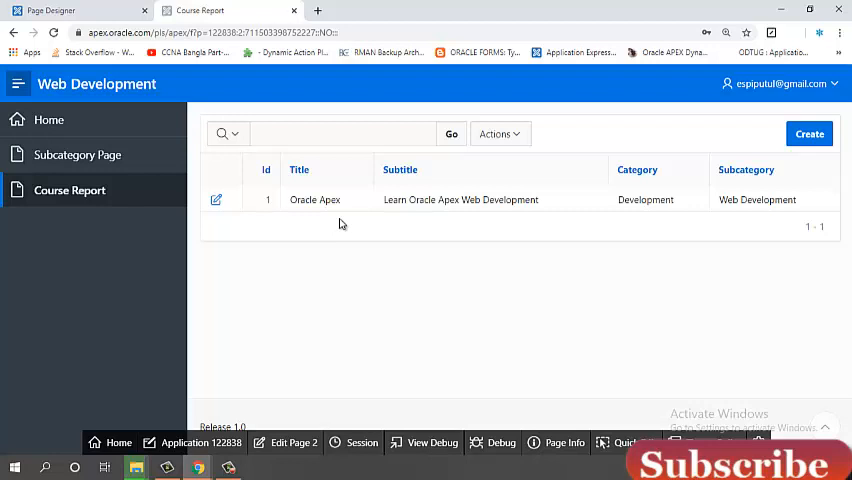
pyautogui.moveTo(344, 224)
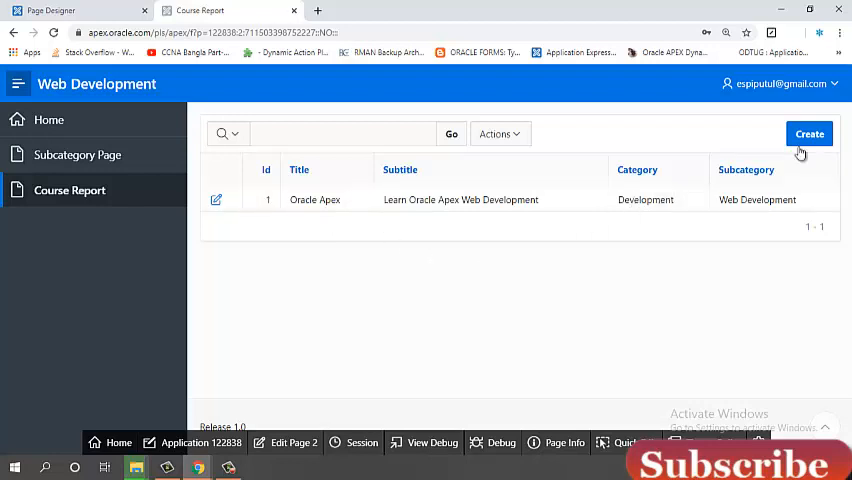
# Step: Open a blank Courses Form from Course Report and scroll through its fields
pyautogui.click(809, 133)
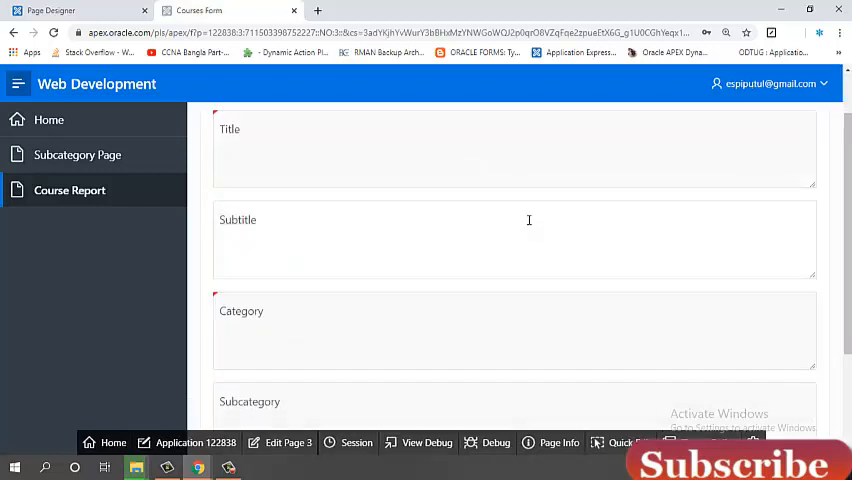
pyautogui.scroll(-3)
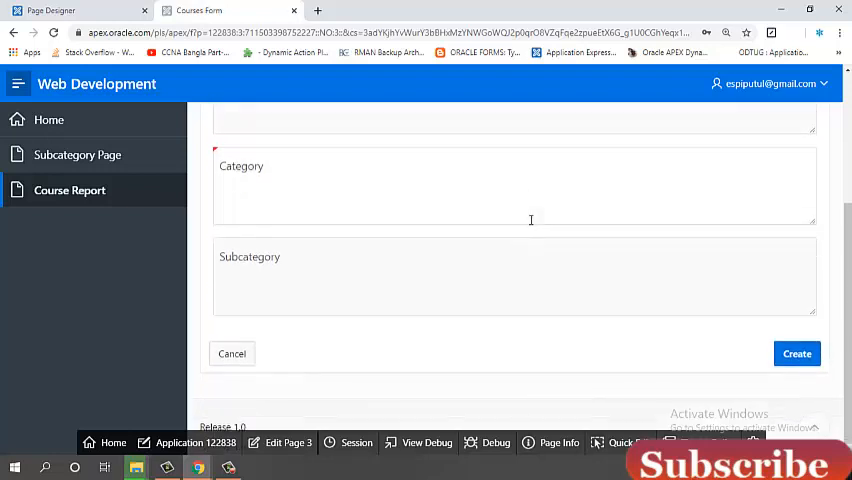
pyautogui.scroll(3)
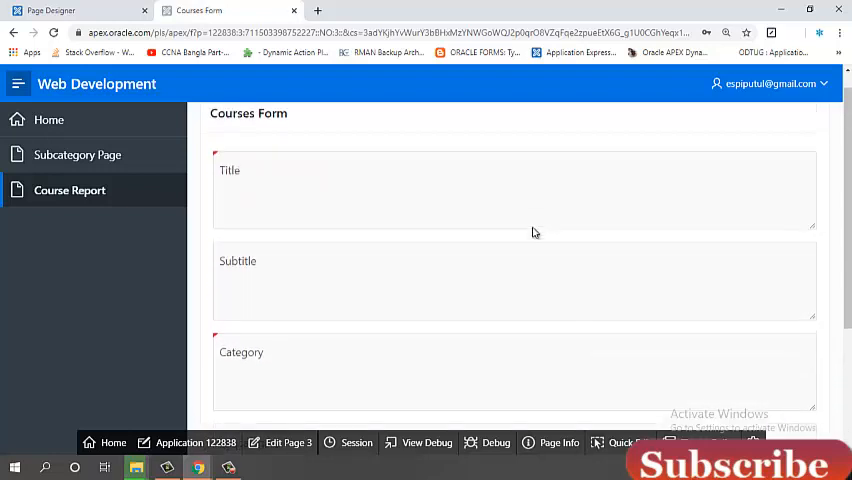
pyautogui.click(514, 195)
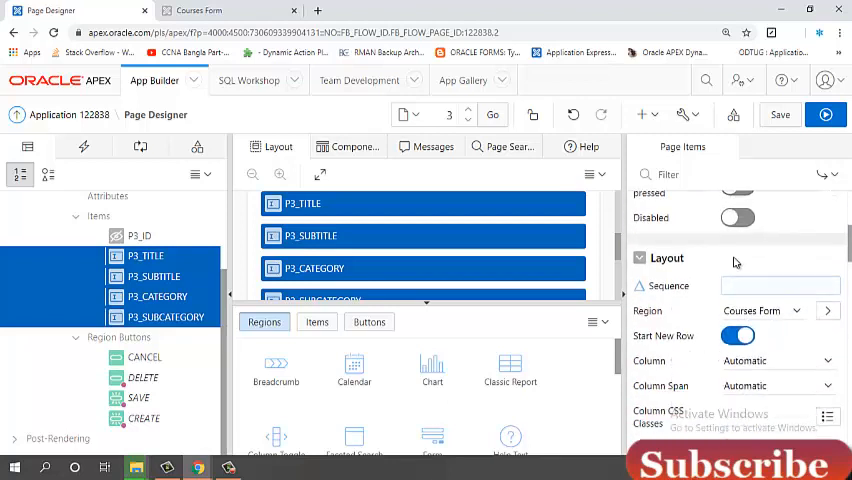
# Step: Switch the four course items to the Optional label template, save, and run the form
pyautogui.scroll(-3)
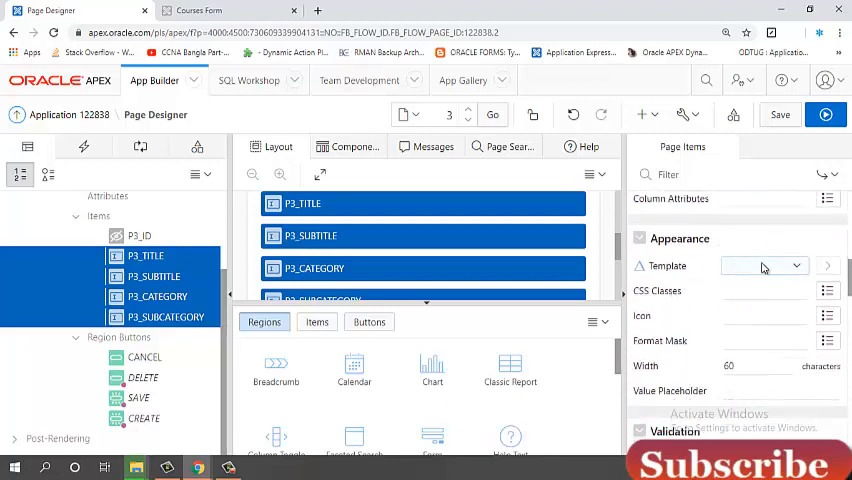
pyautogui.click(764, 266)
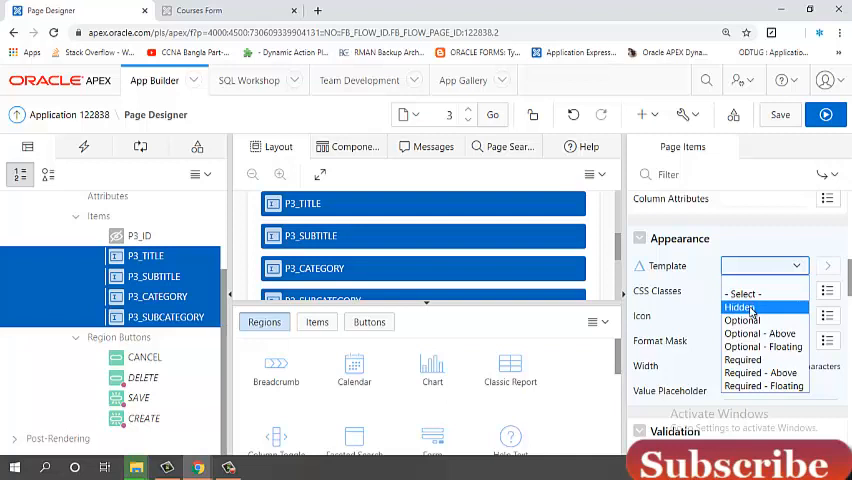
pyautogui.click(742, 320)
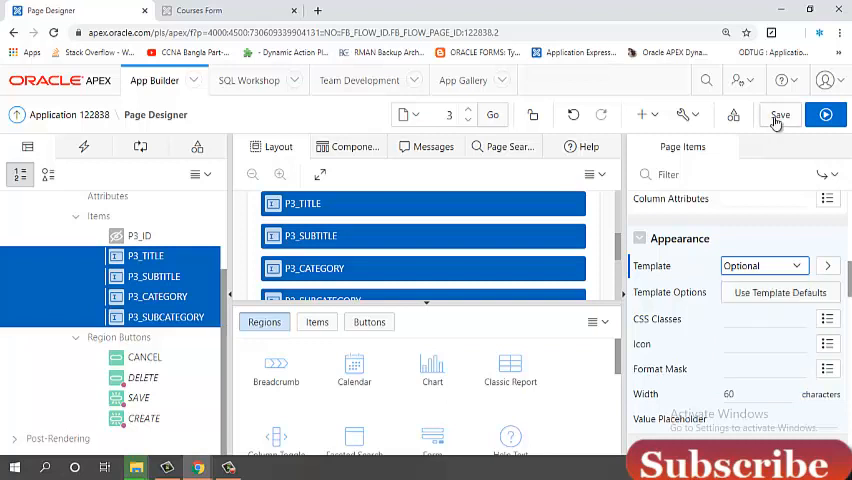
pyautogui.click(780, 114)
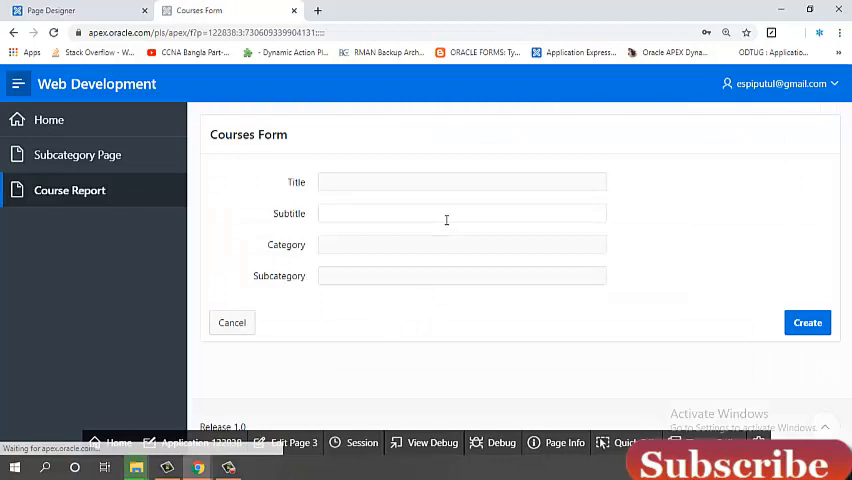
# Step: Enter 'CEHv10' as the title and 'Learn Ethical Hacking' as the subtitle
pyautogui.click(462, 181)
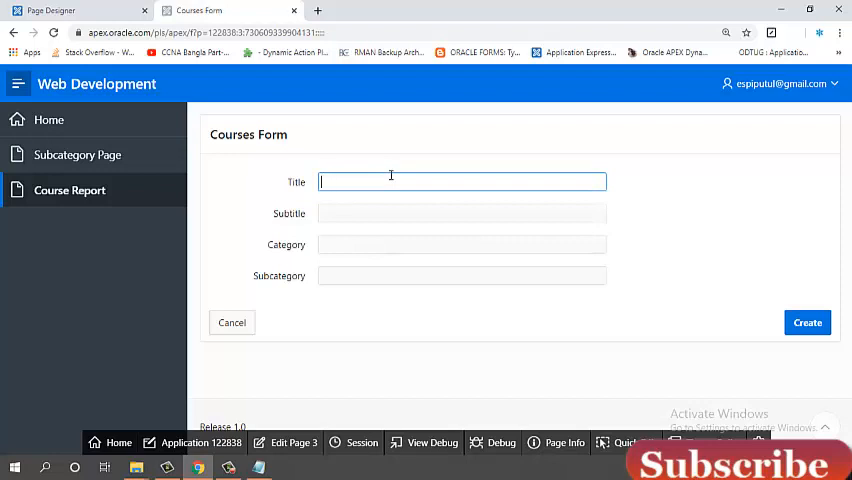
pyautogui.write('CE')
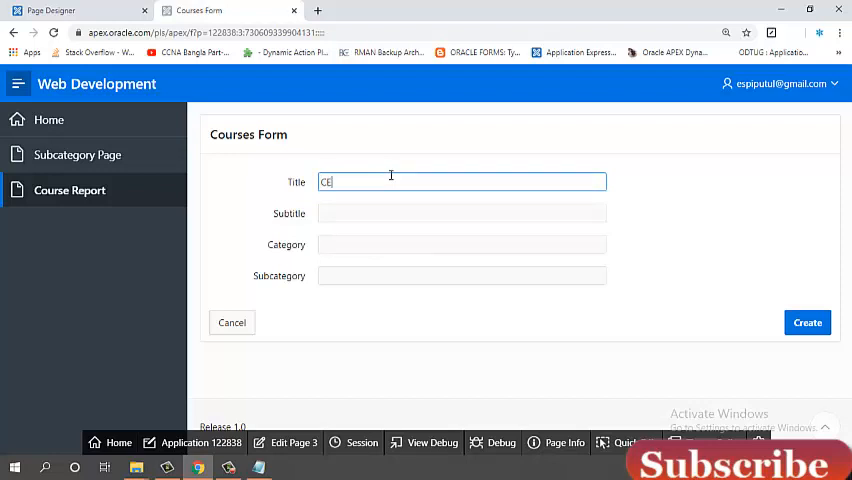
pyautogui.write('Hv')
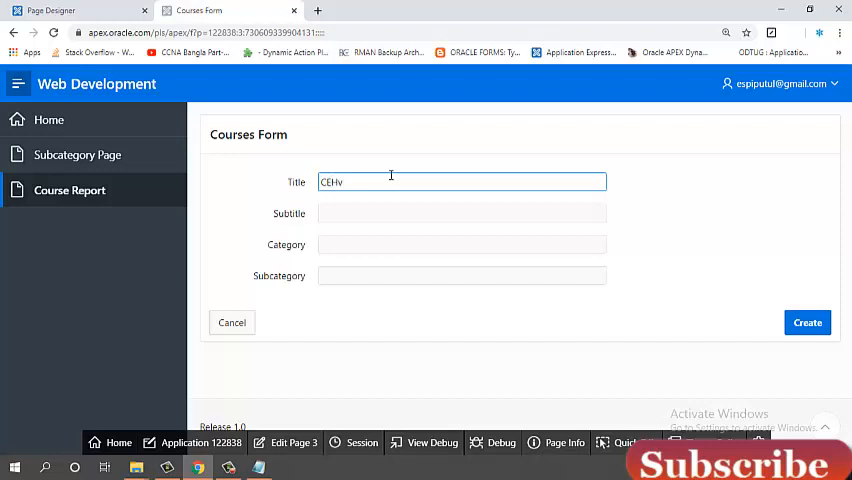
pyautogui.write('10')
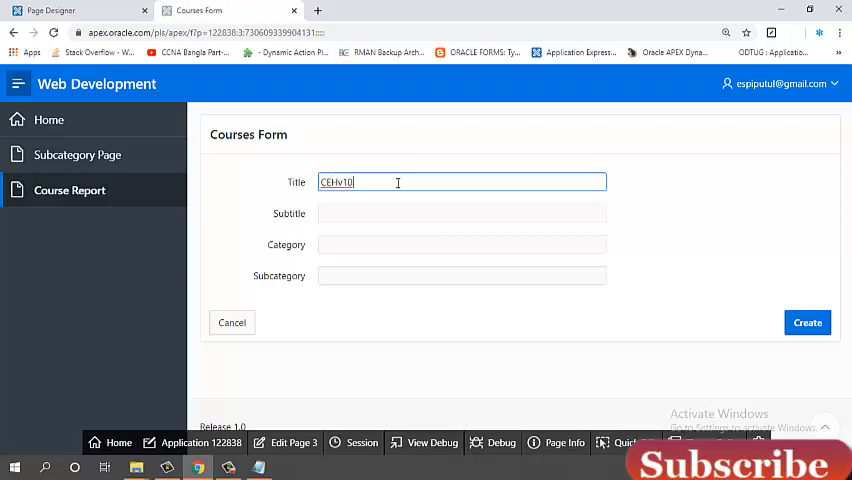
pyautogui.click(461, 212)
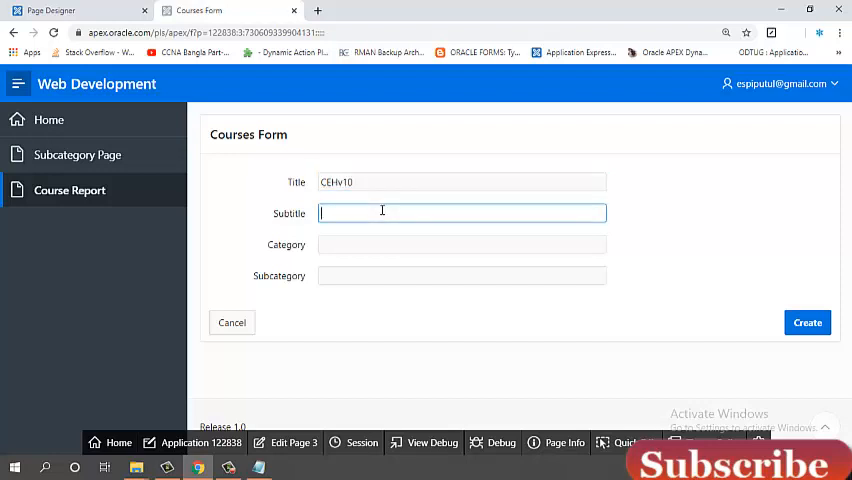
pyautogui.write('Lear')
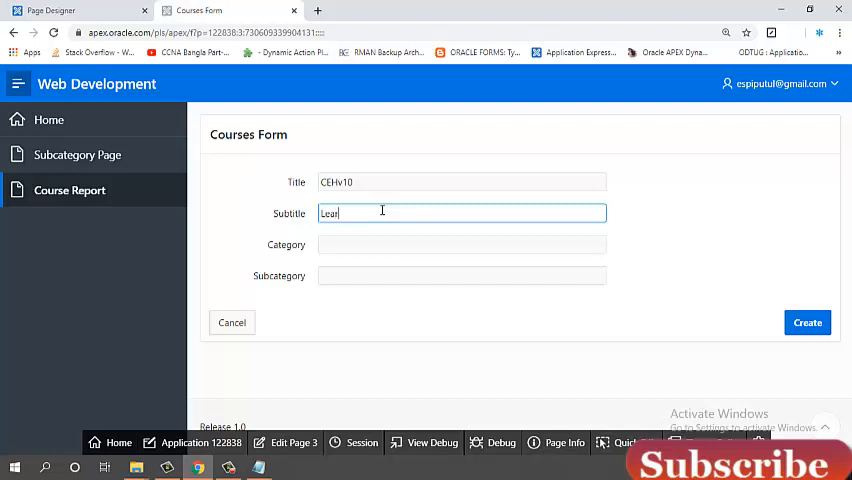
pyautogui.write('n')
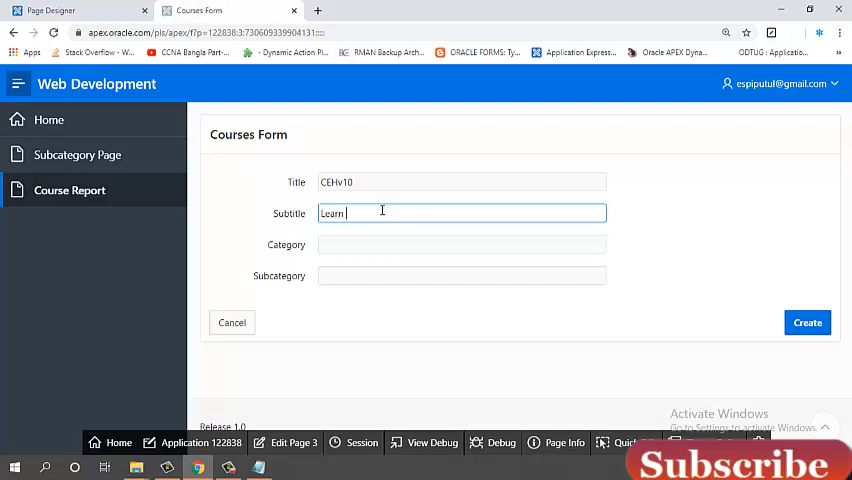
pyautogui.write('H')
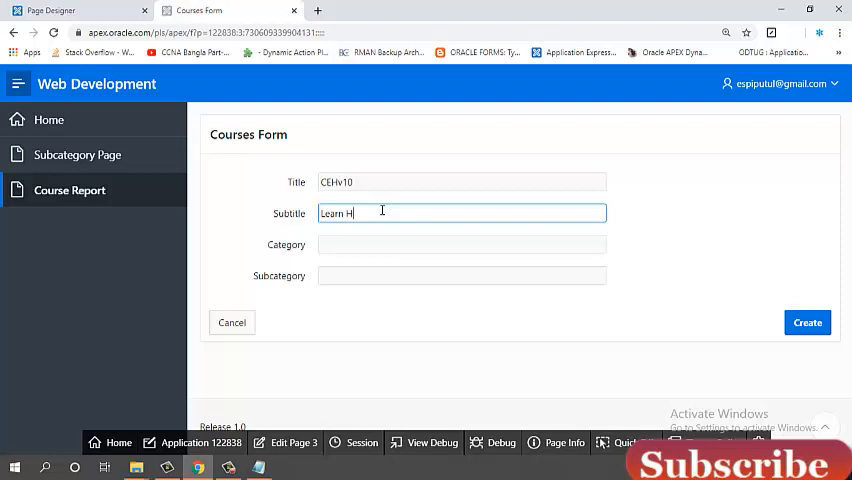
pyautogui.press('Backspace')
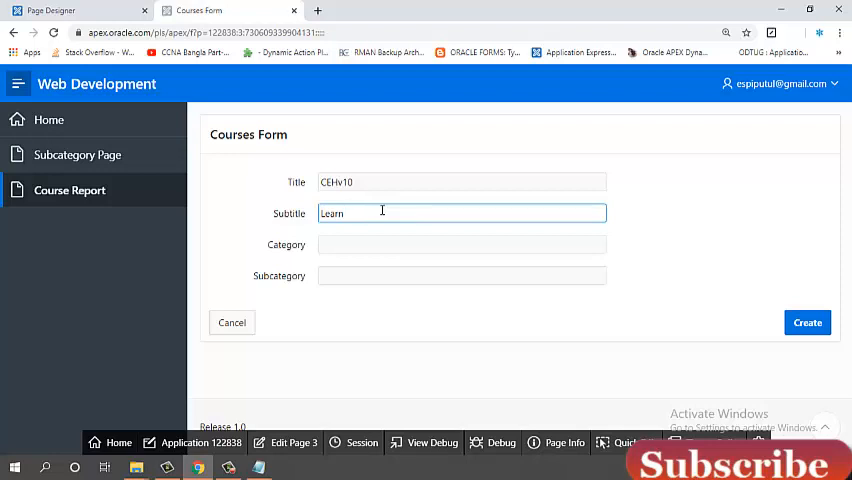
pyautogui.write('Ethi')
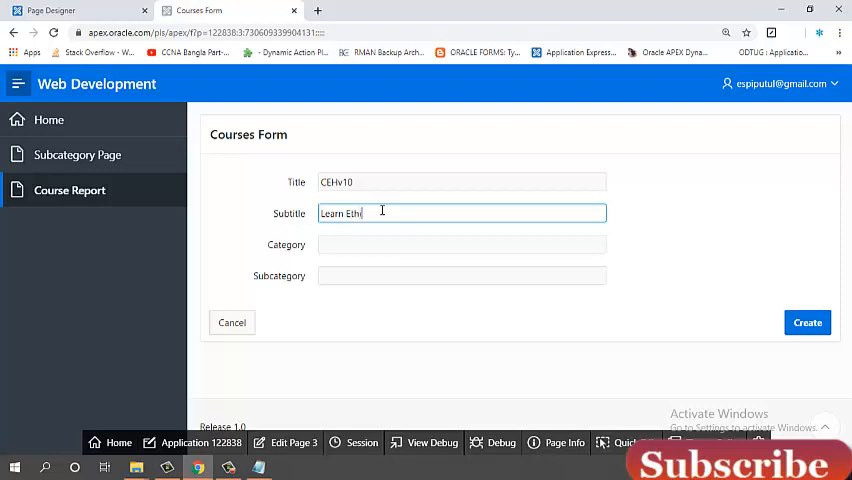
pyautogui.write('ical Hacki')
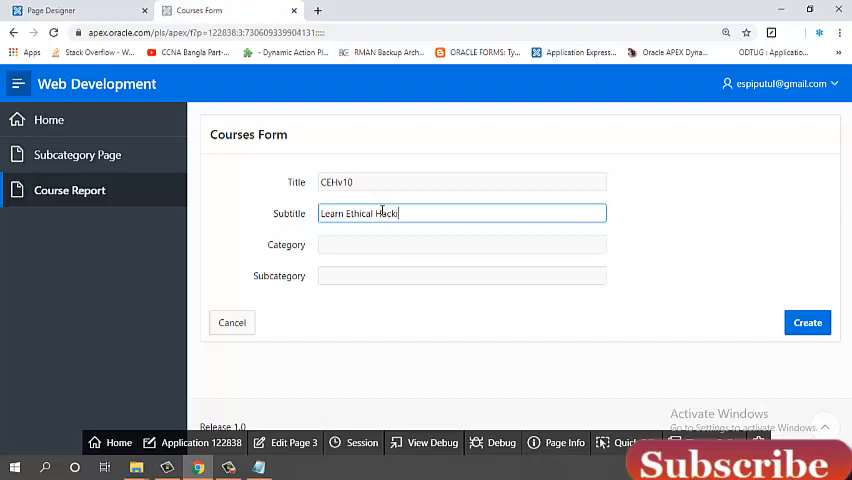
pyautogui.write('ng')
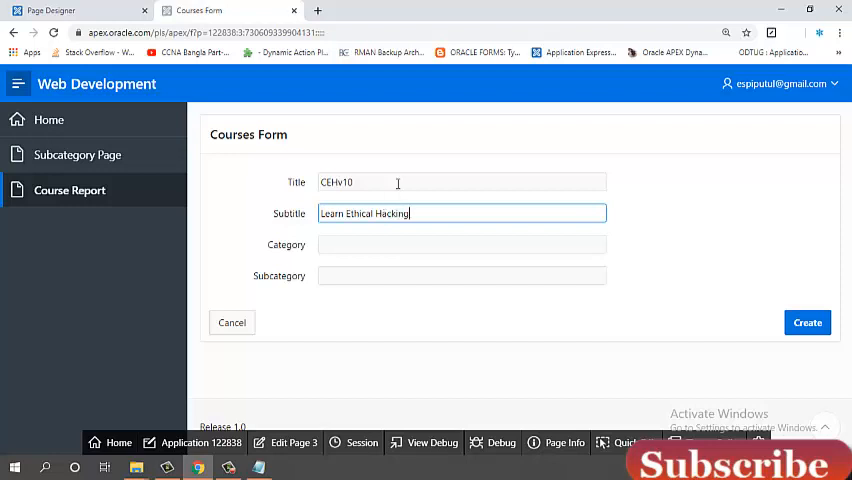
# Step: Enter 'Cyber Security' as the category and 'Hacking' as the subcategory
pyautogui.click(461, 244)
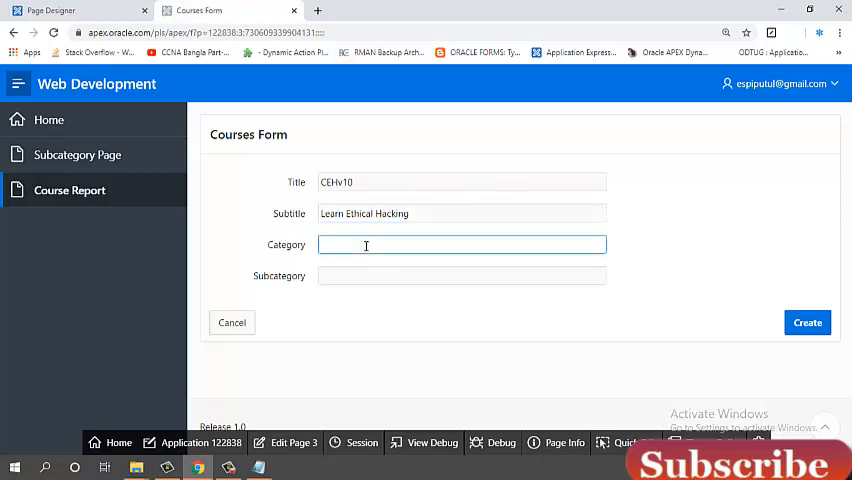
pyautogui.write('Cyber Security')
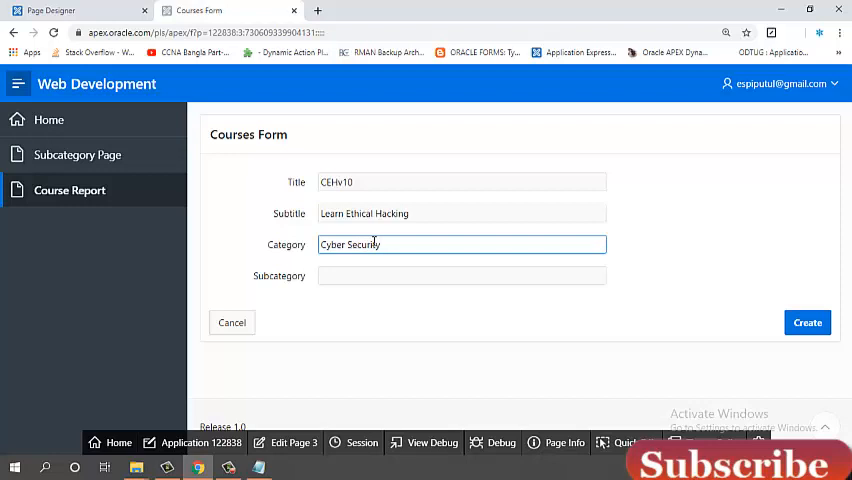
pyautogui.click(461, 275)
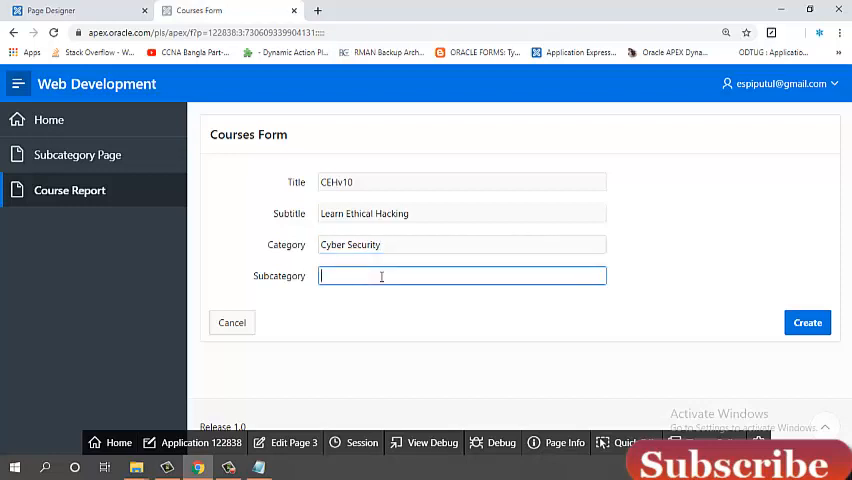
pyautogui.write('Hacki')
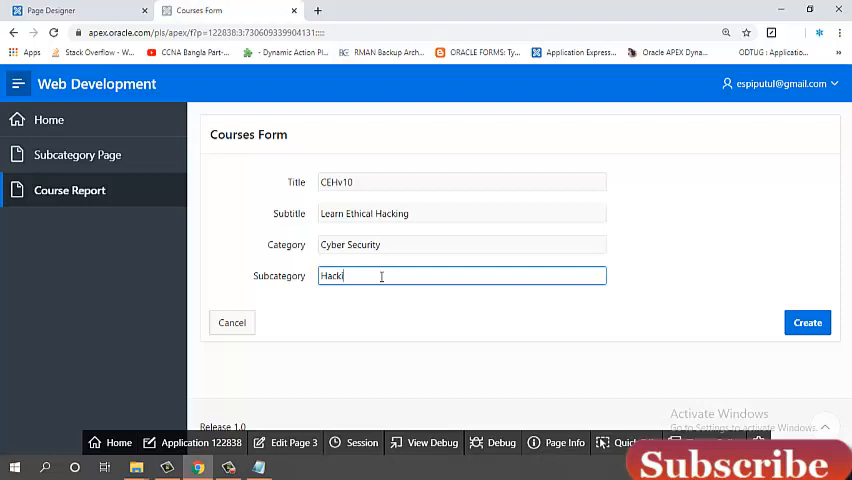
pyautogui.write('ng')
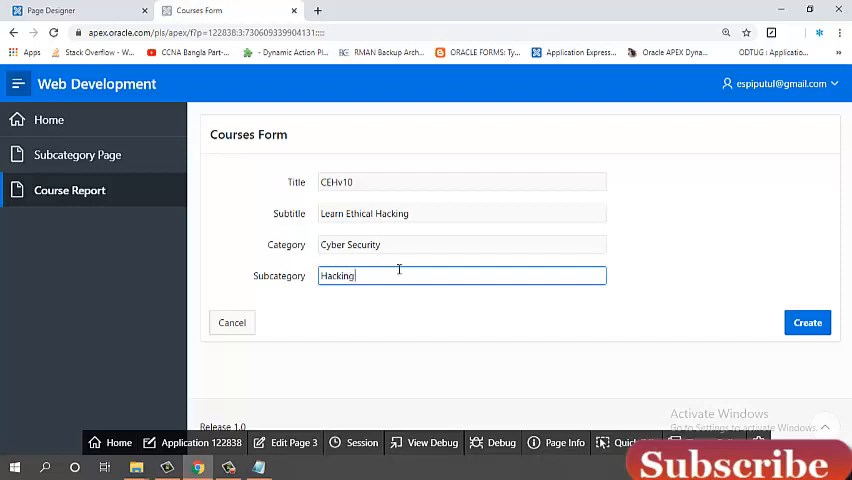
# Step: Submit the CEHv10 course form with Create, returning to the Course Report
pyautogui.click(807, 322)
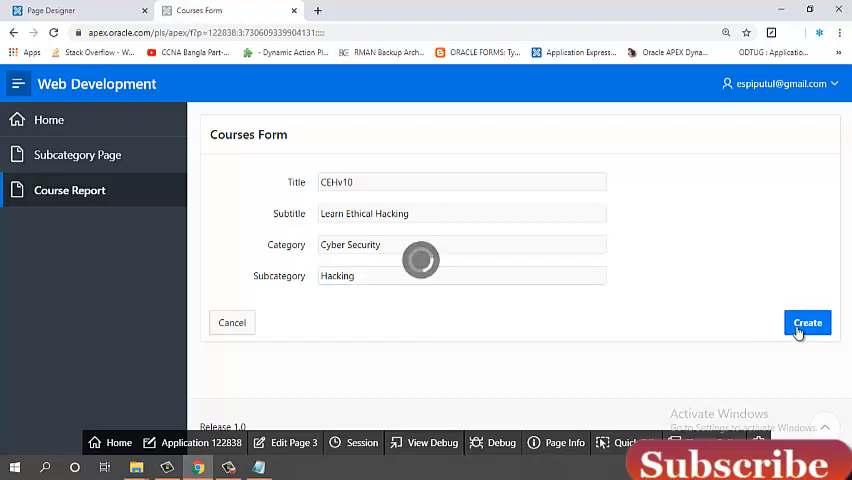
pyautogui.click(807, 322)
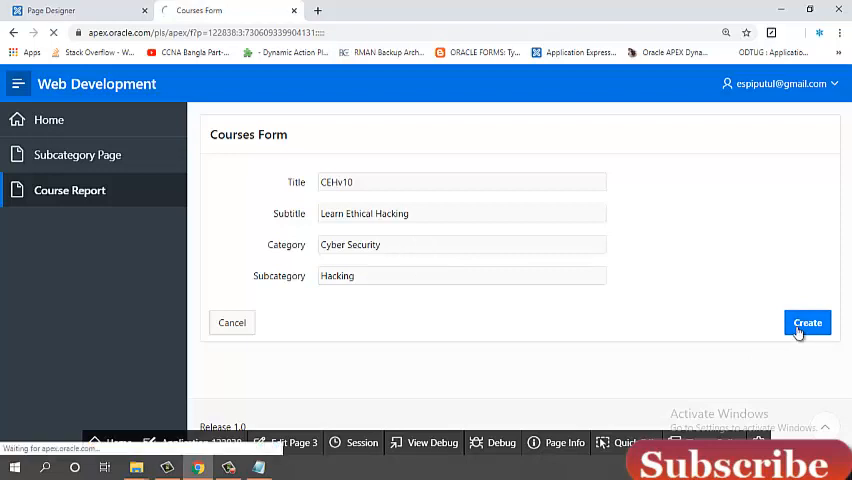
pyautogui.click(807, 322)
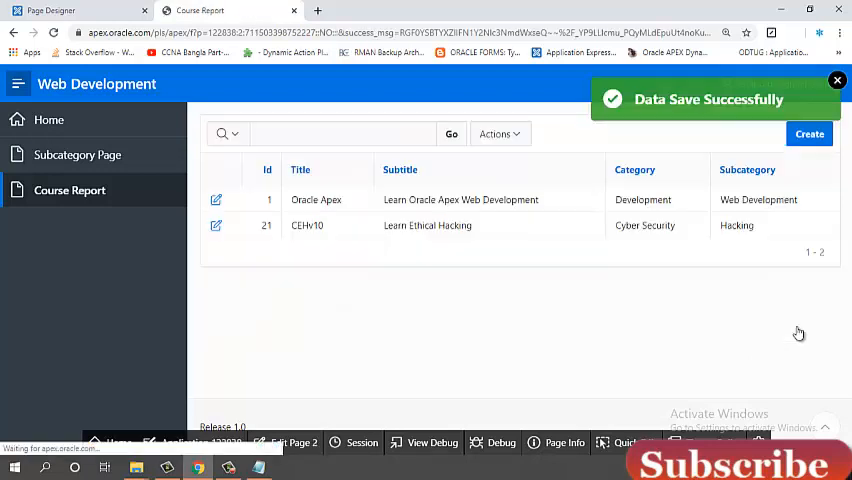